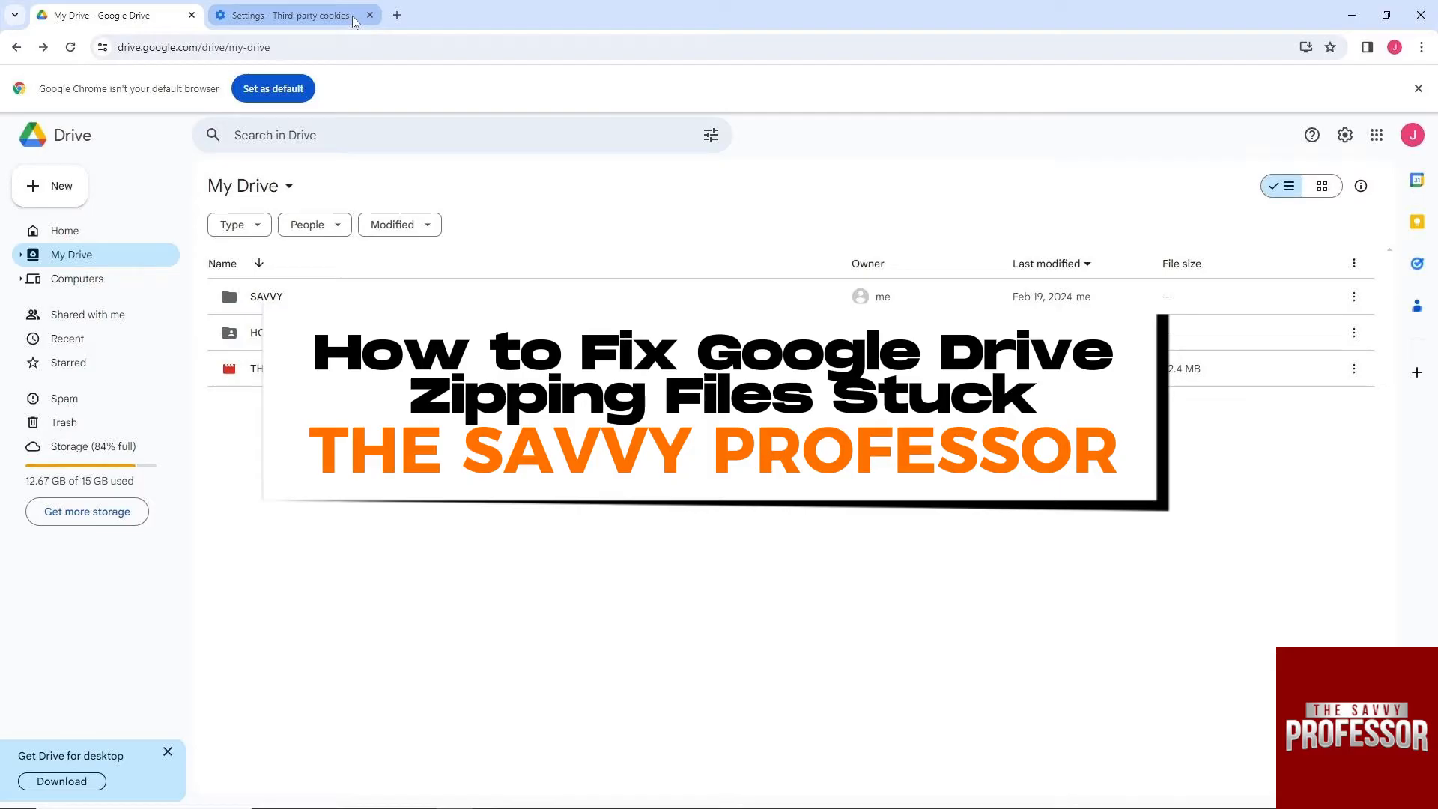
- Close the leftover 'Settings – Third-party cookies' tab, leaving only My Drive open
left_click(370, 15)
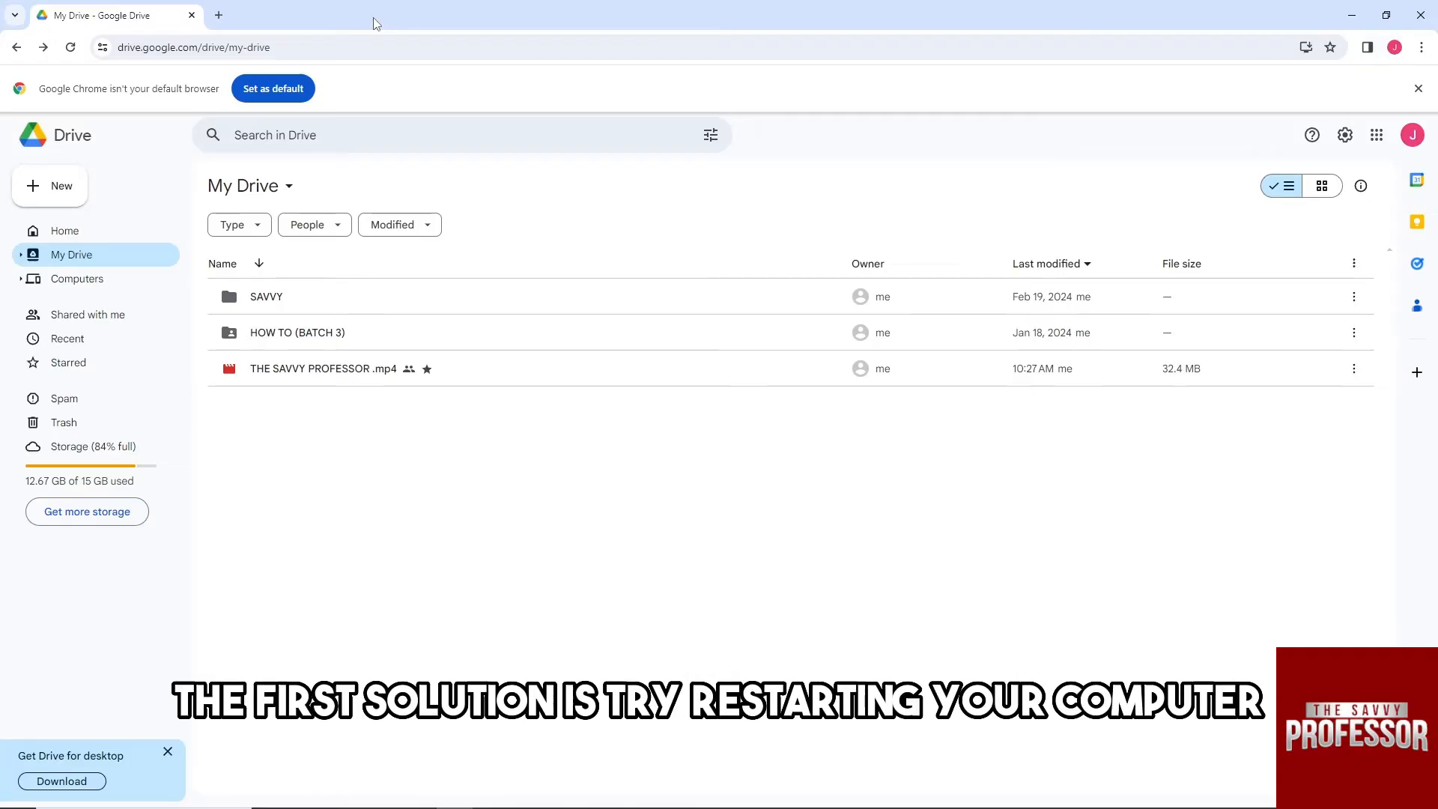
left_click(14, 794)
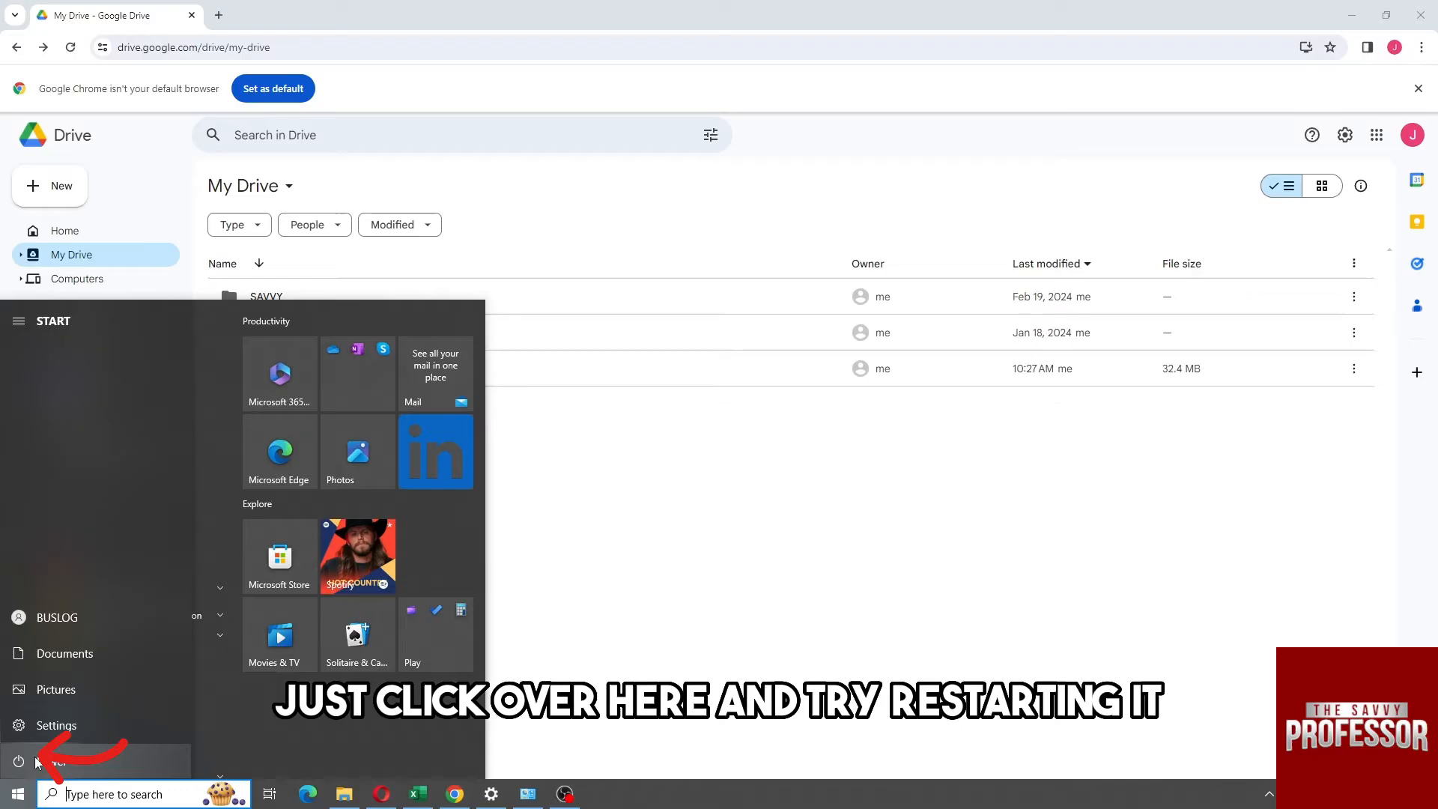
left_click(18, 761)
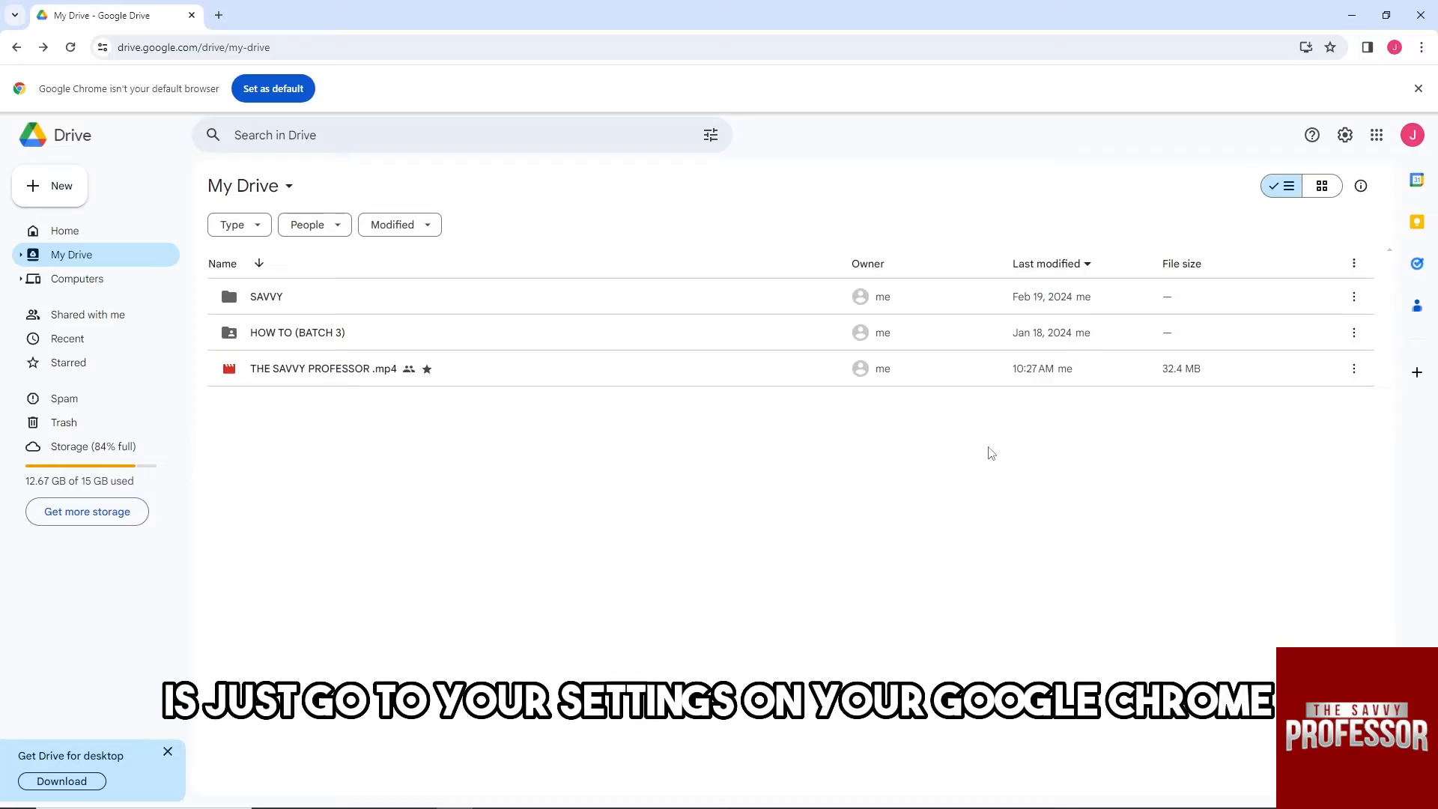
- Open Chrome Settings from the three-dot main menu
left_click(1423, 47)
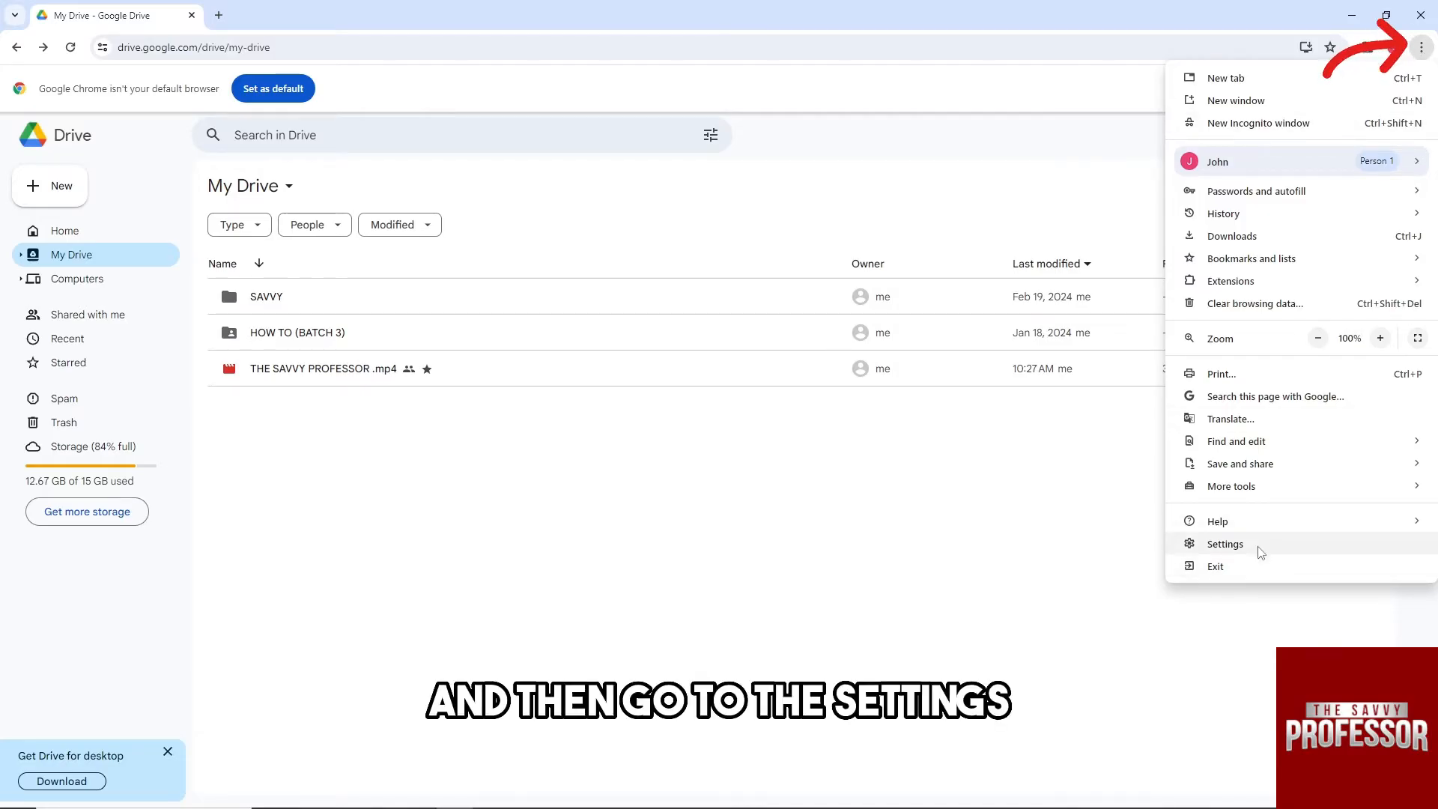
left_click(1225, 542)
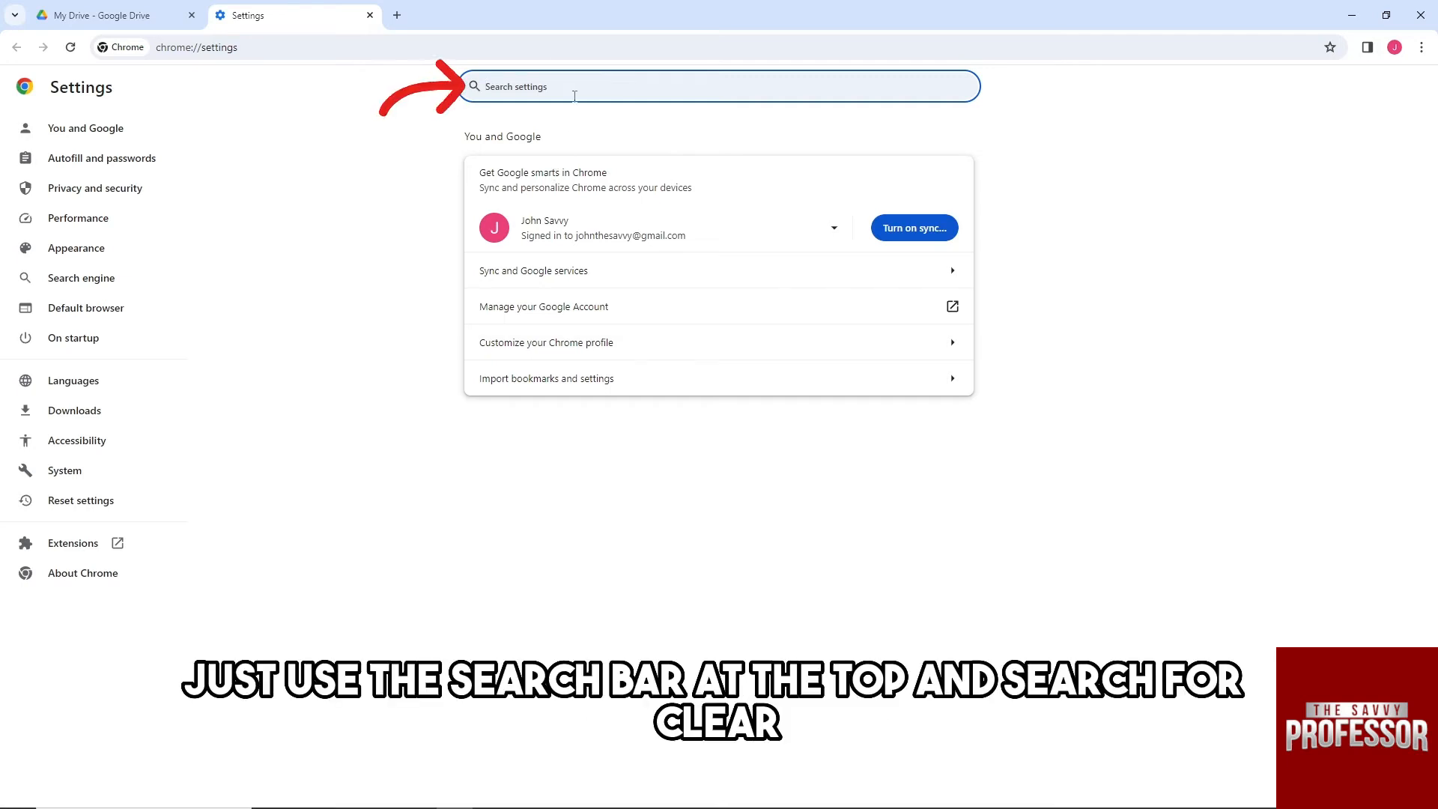
- Search settings for 'clear' and bring up the Clear browsing data dialog
type("clear")
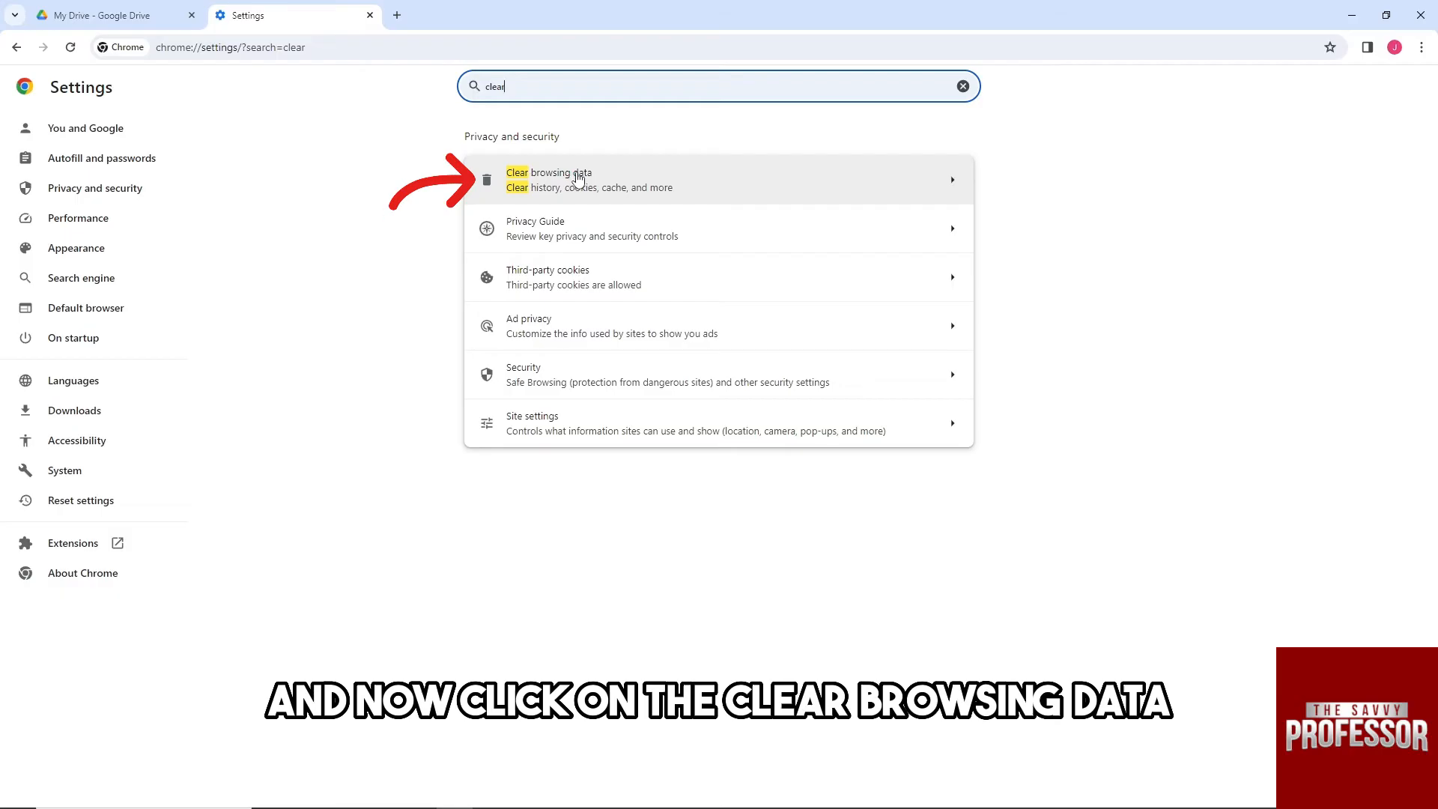
left_click(548, 178)
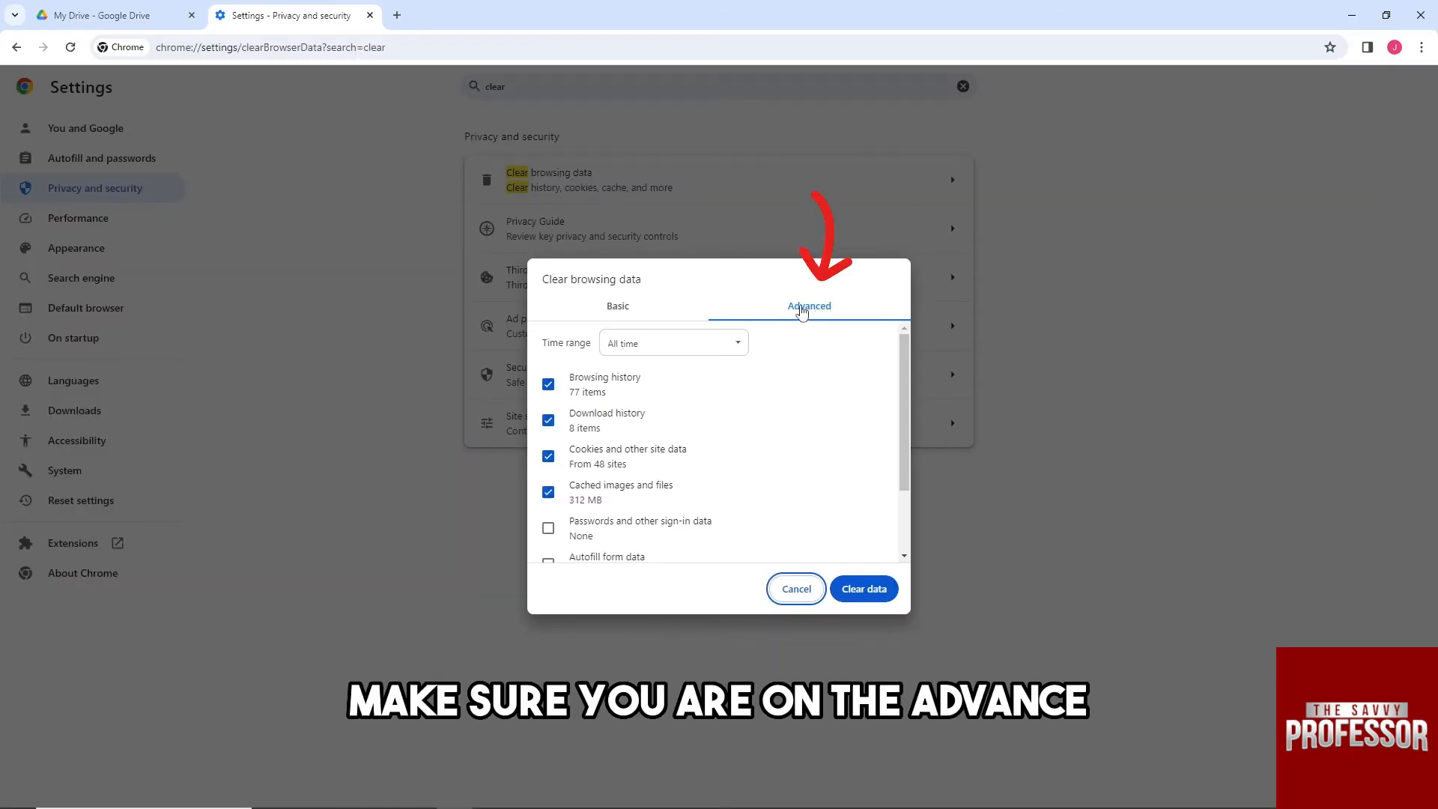
- Clear all browsing data for All time with every Advanced data type checked
left_click(671, 341)
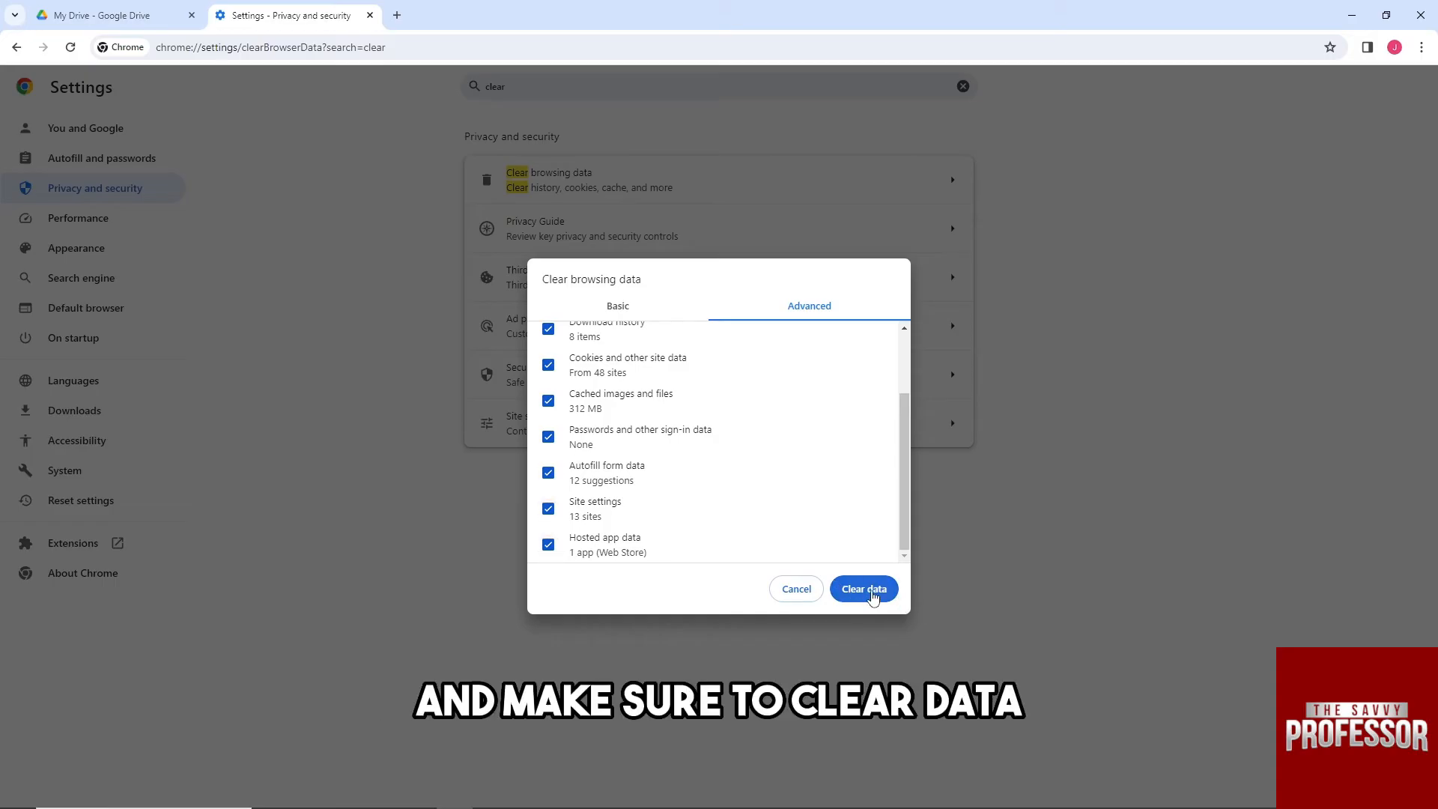
left_click(861, 587)
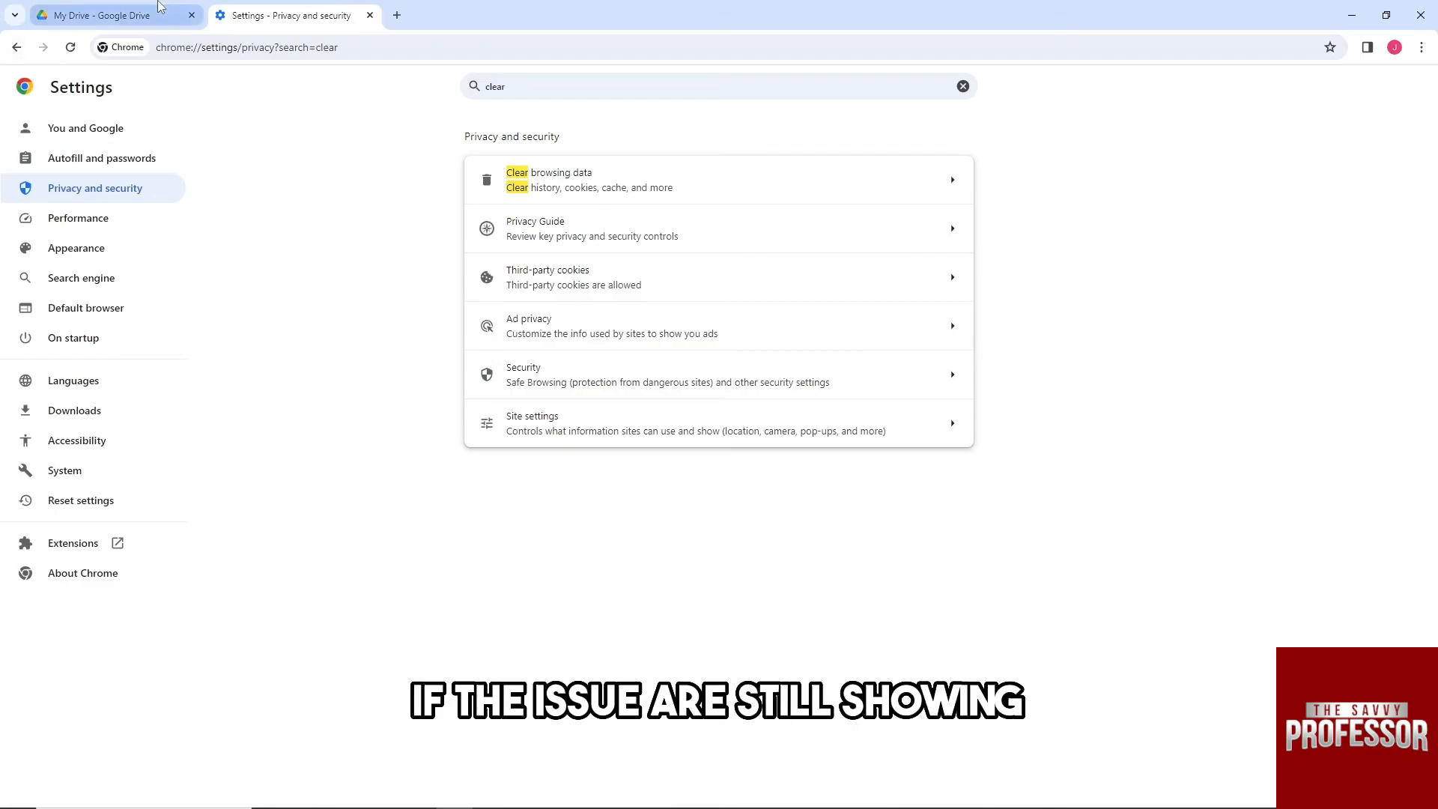
- Switch back to the 'My Drive - Google Drive' tab
left_click(104, 15)
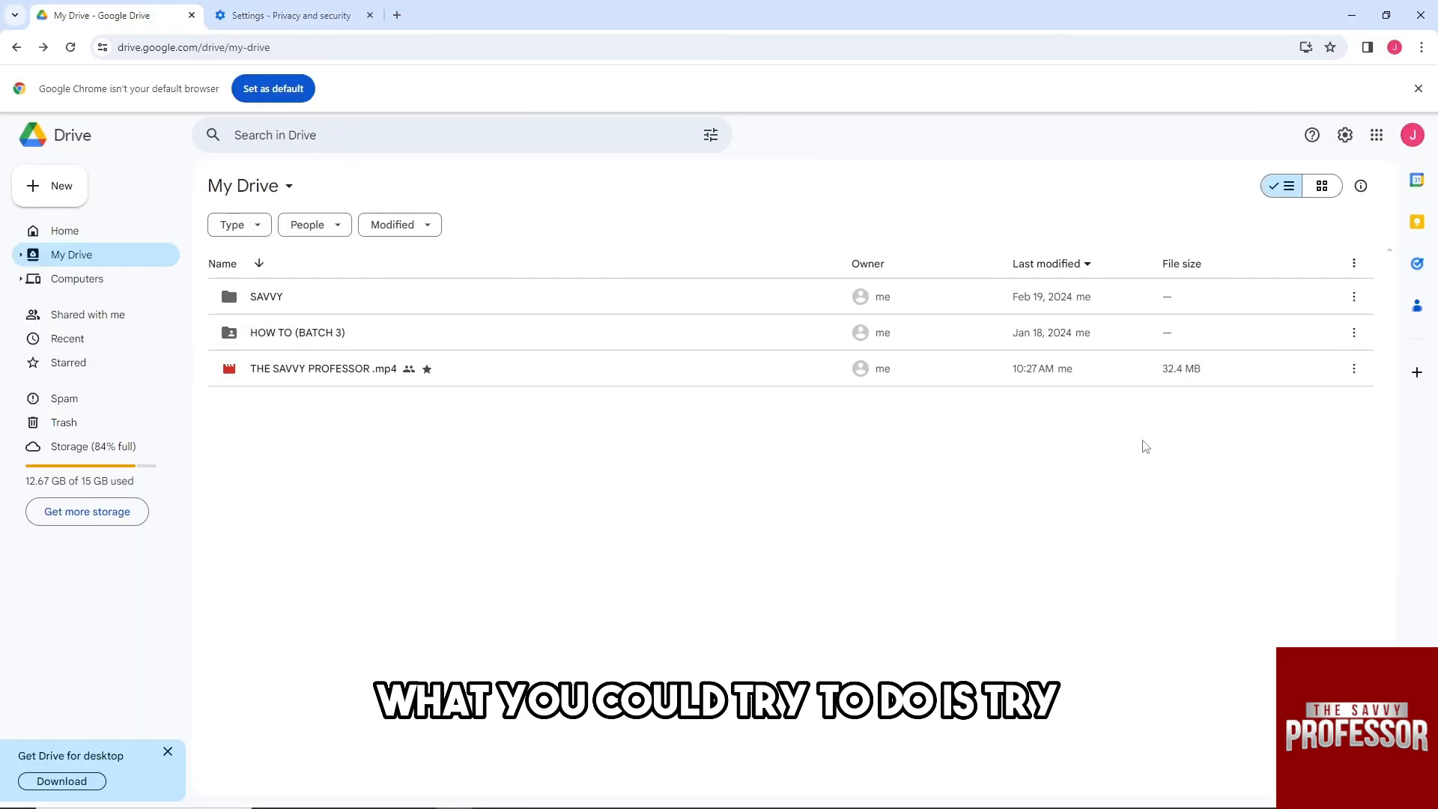
mouse_move(750, 604)
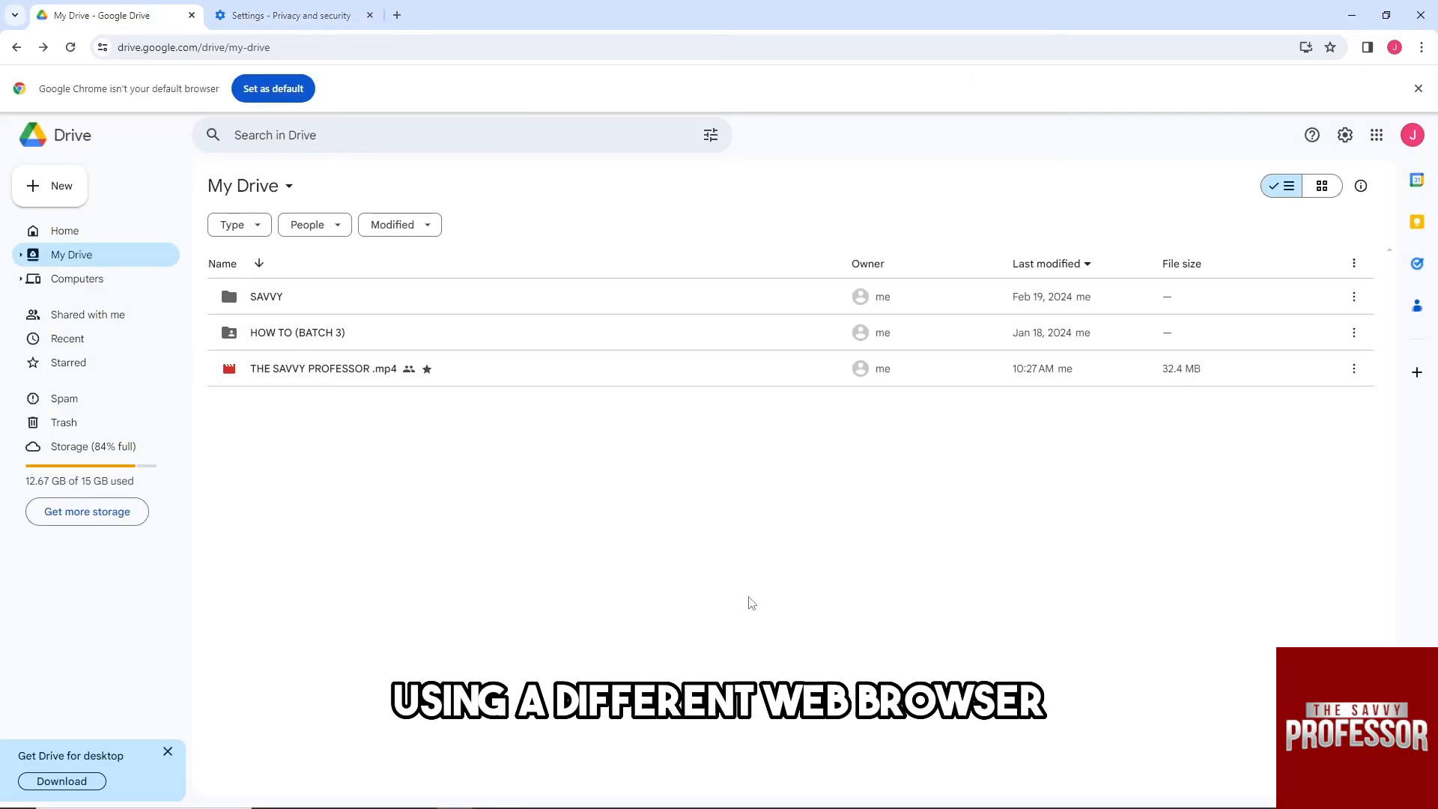